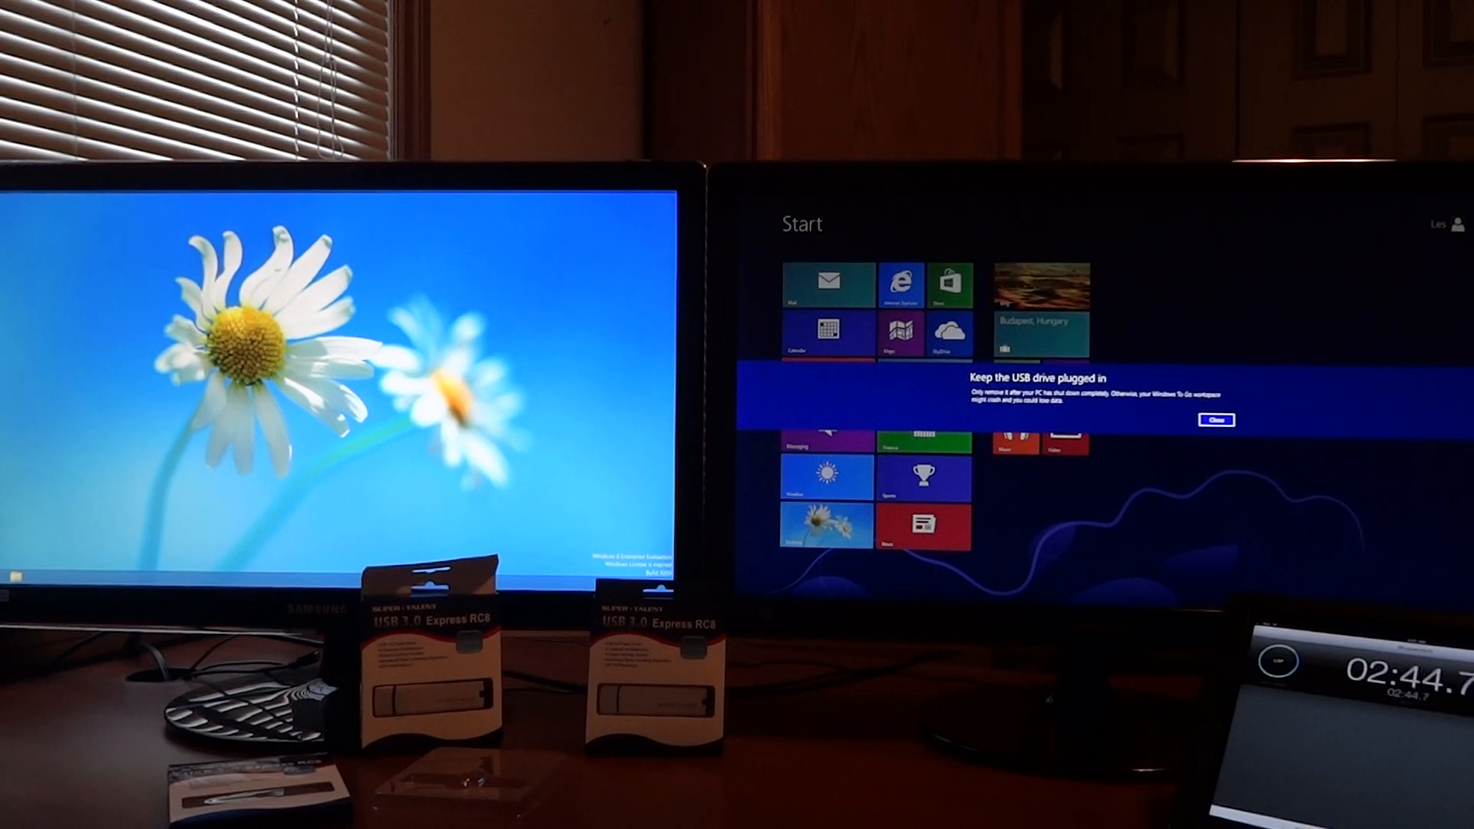
Close the 'Keep the USB drive plugged in' notification on the Start screen.
{"action": "left_click", "coordinate": [1215, 419]}
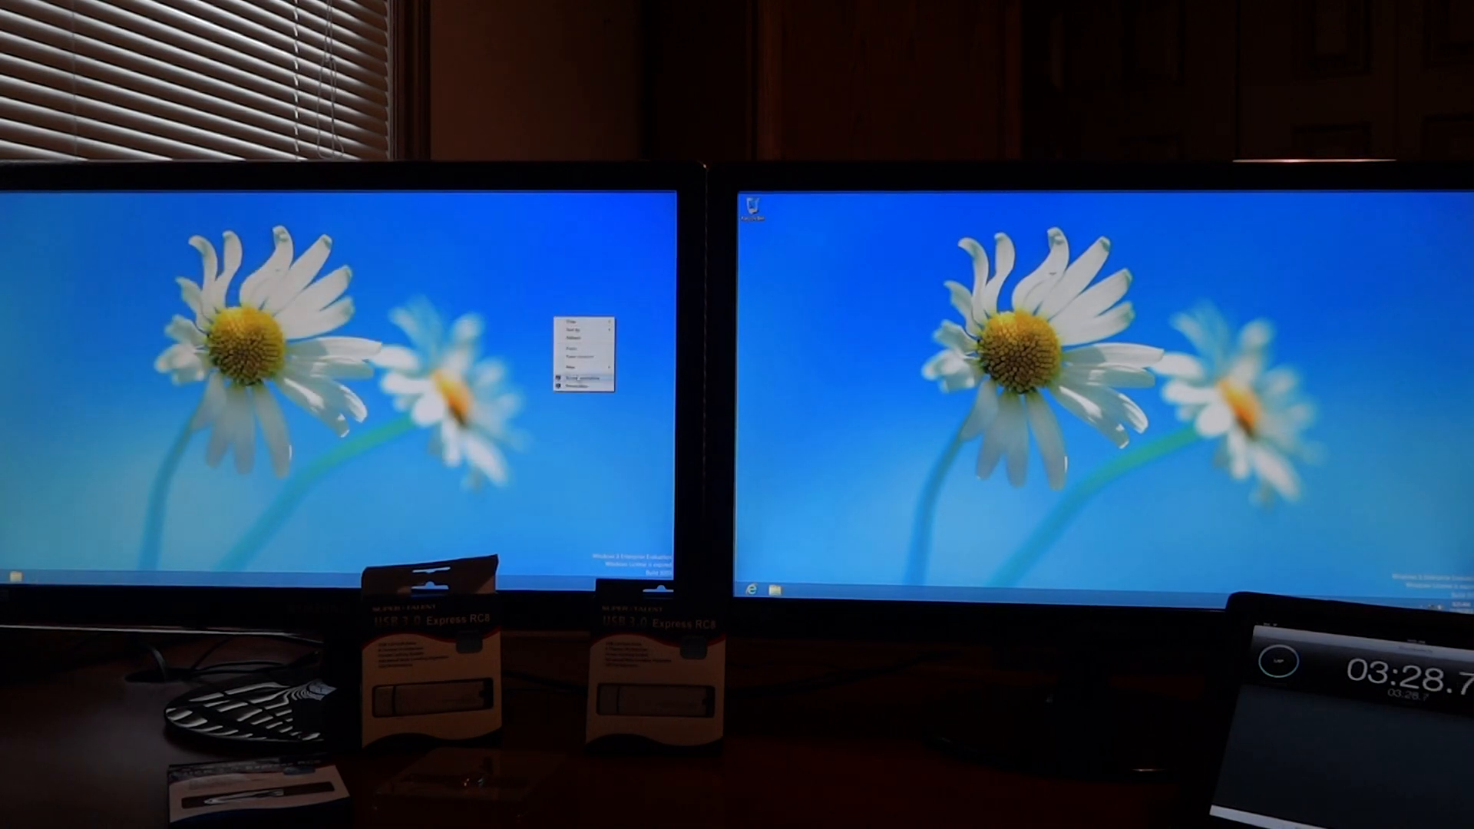
Open Screen resolution from the desktop context menu to view both displays.
{"action": "left_click", "coordinate": [583, 380]}
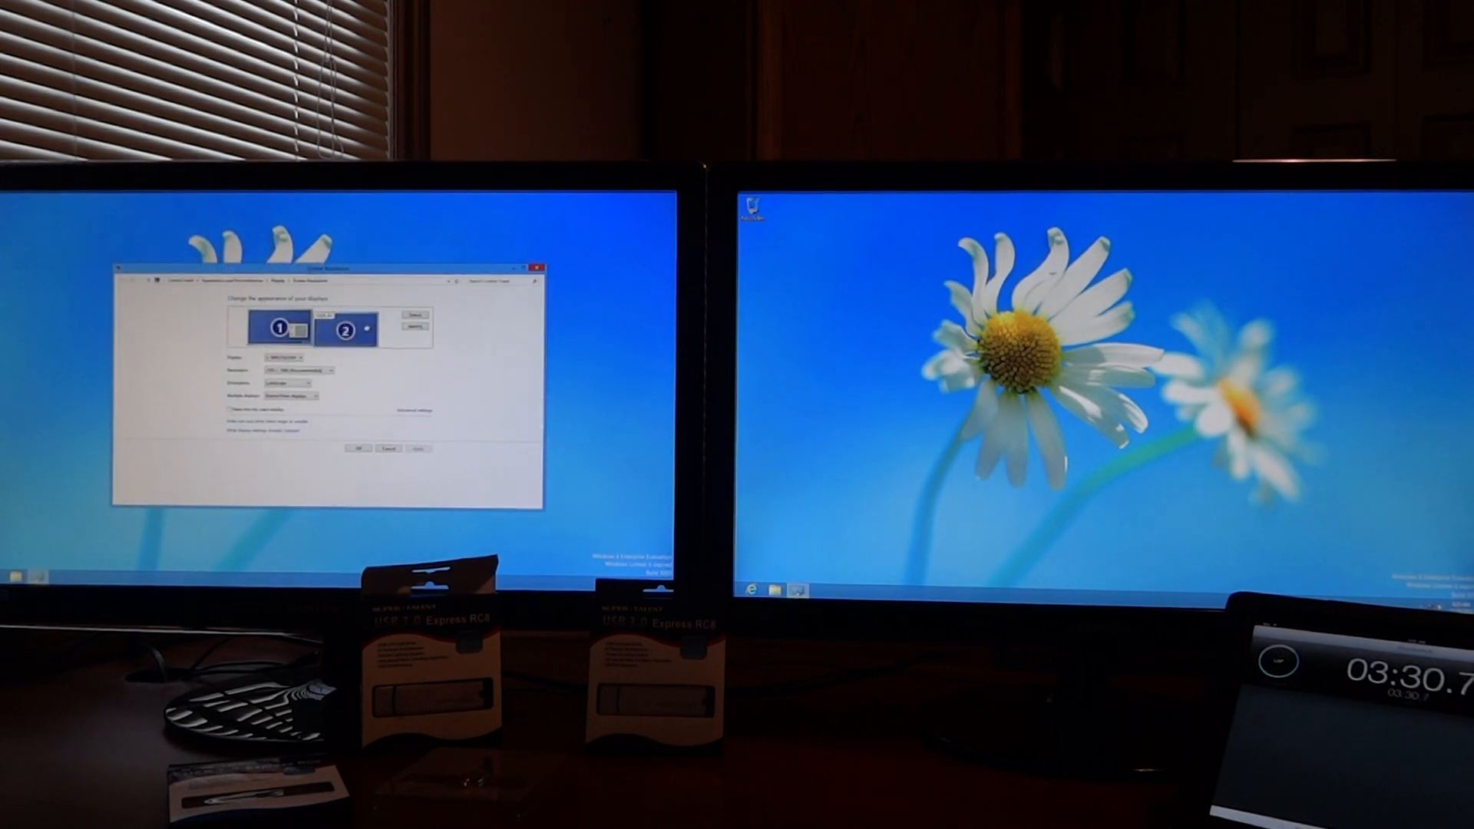